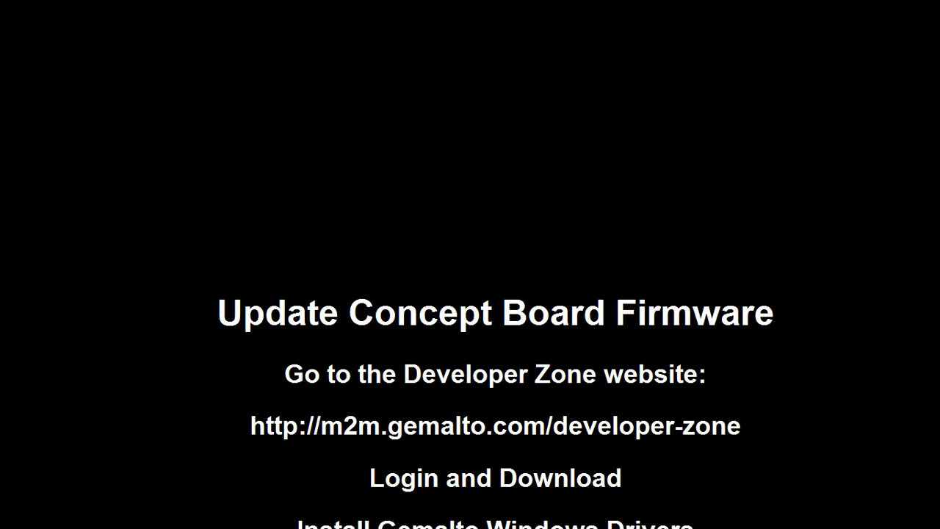
# Search the Start menu for 'cinterion' and scroll to the EHS5 Software Development Kit entries
pyautogui.press('alt+tab')
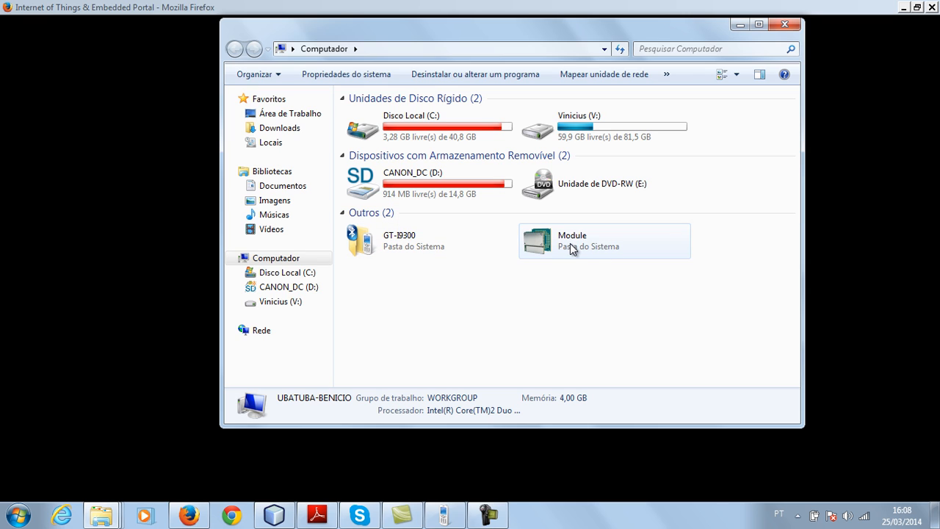
pyautogui.moveTo(588, 250)
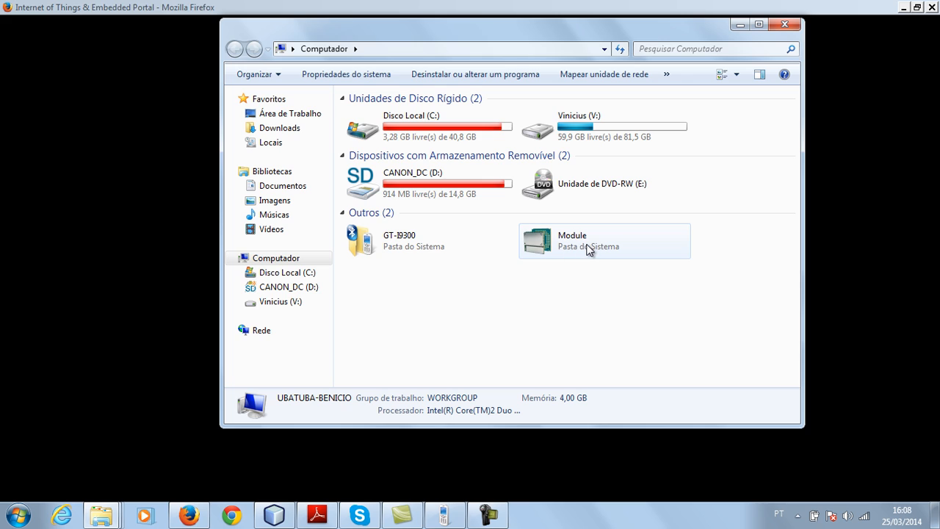
pyautogui.moveTo(585, 250)
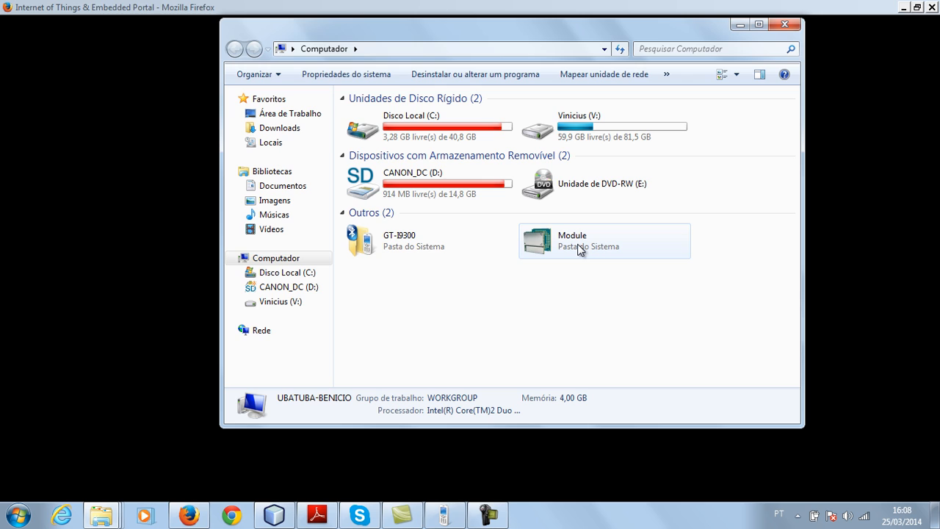
pyautogui.moveTo(590, 262)
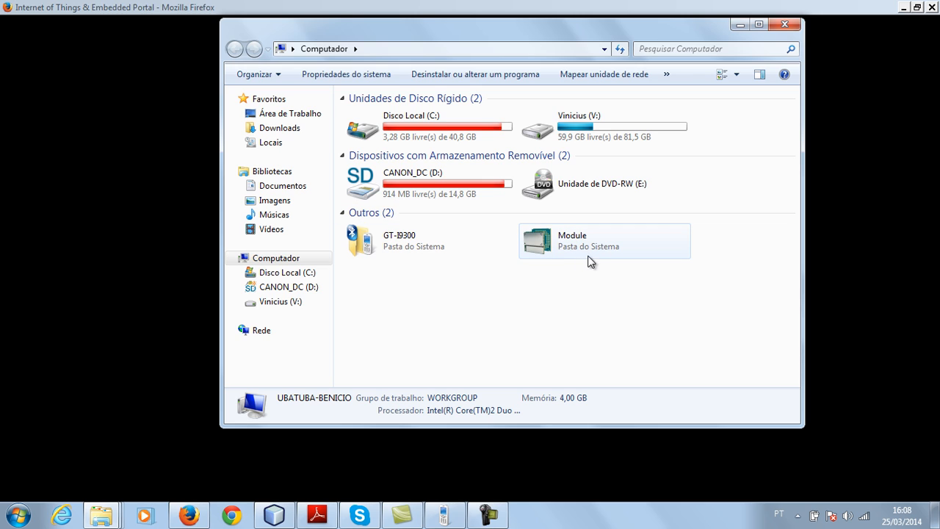
pyautogui.moveTo(561, 256)
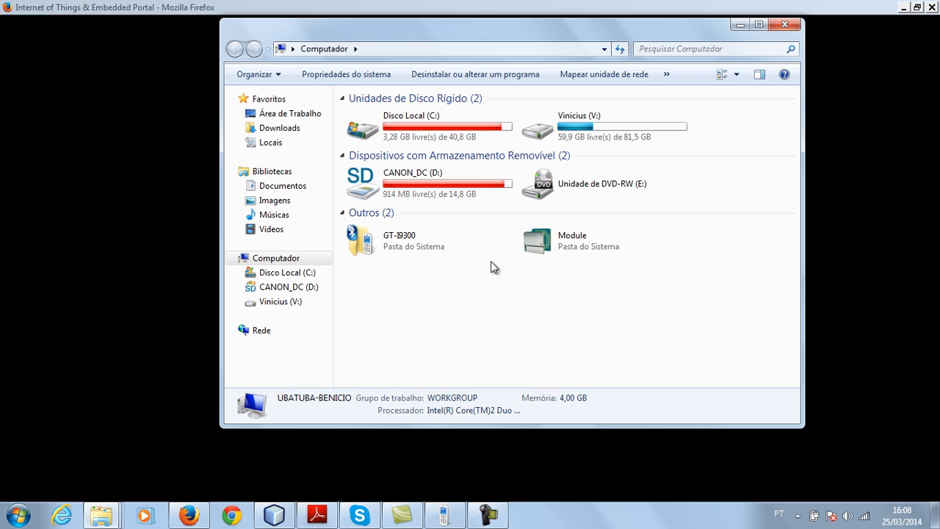
pyautogui.moveTo(490, 276)
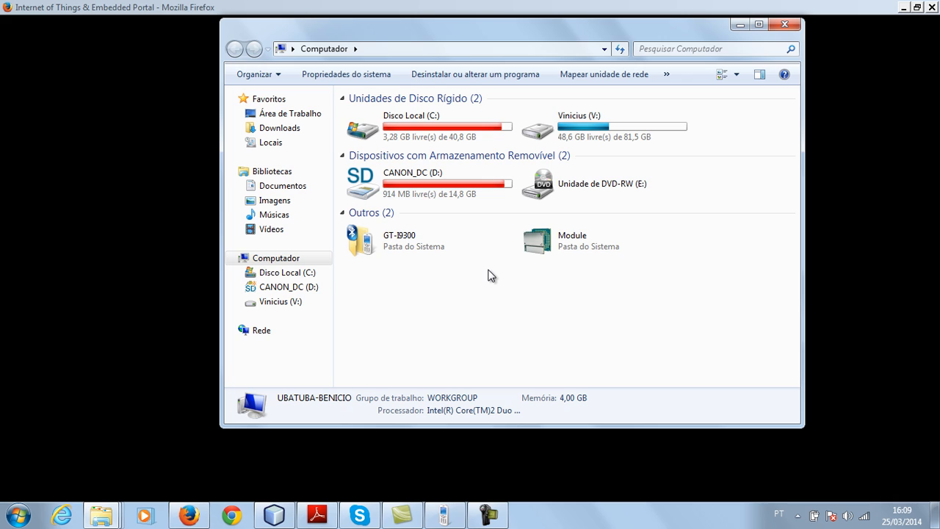
pyautogui.moveTo(505, 307)
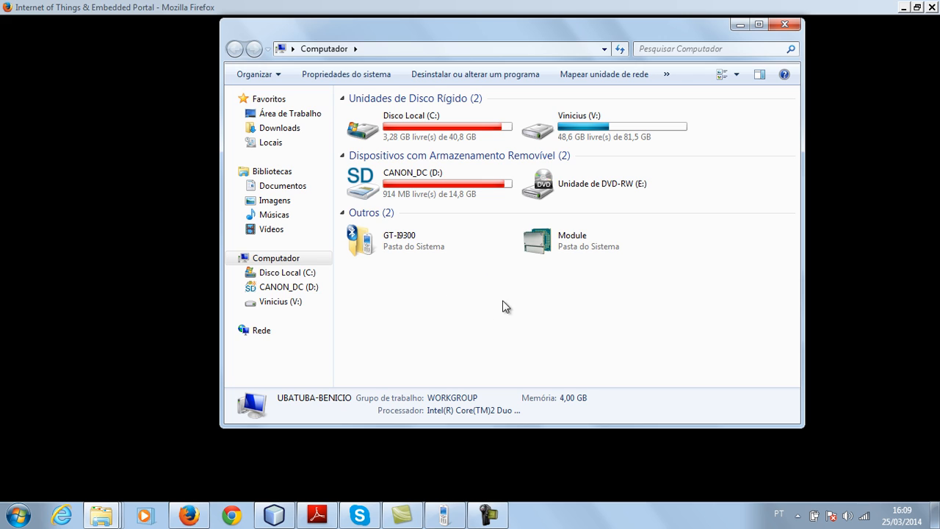
pyautogui.moveTo(530, 291)
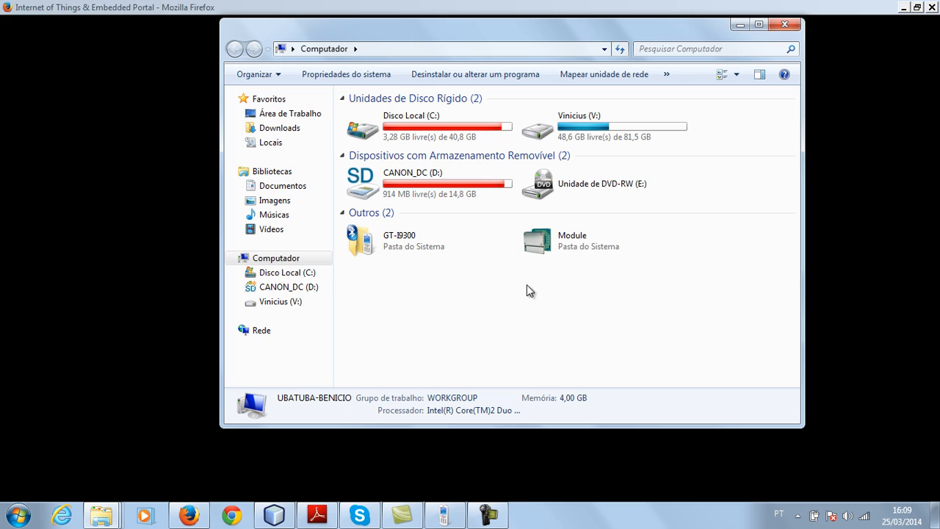
pyautogui.moveTo(499, 303)
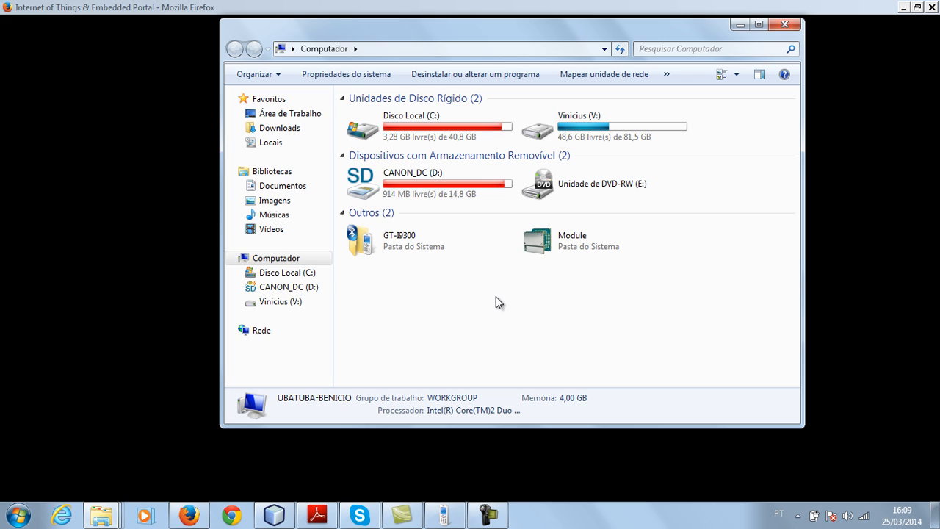
pyautogui.moveTo(437, 299)
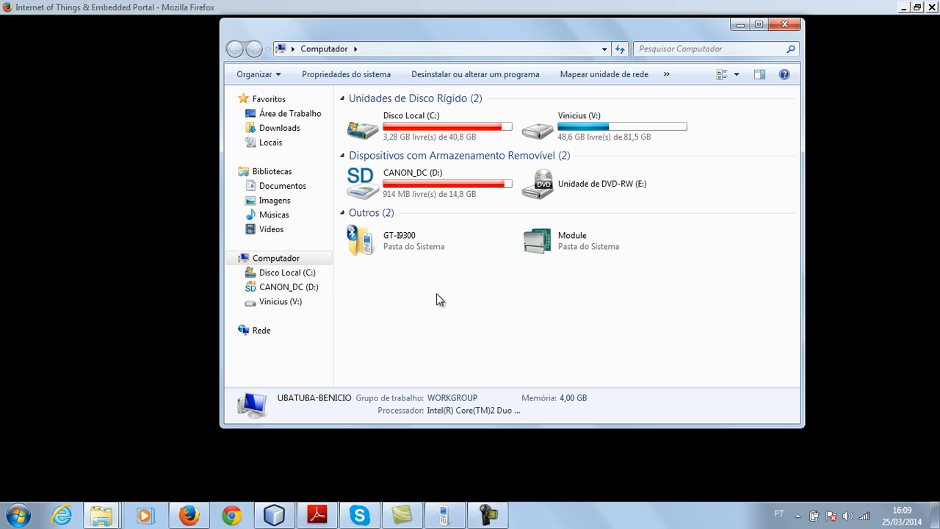
pyautogui.moveTo(428, 350)
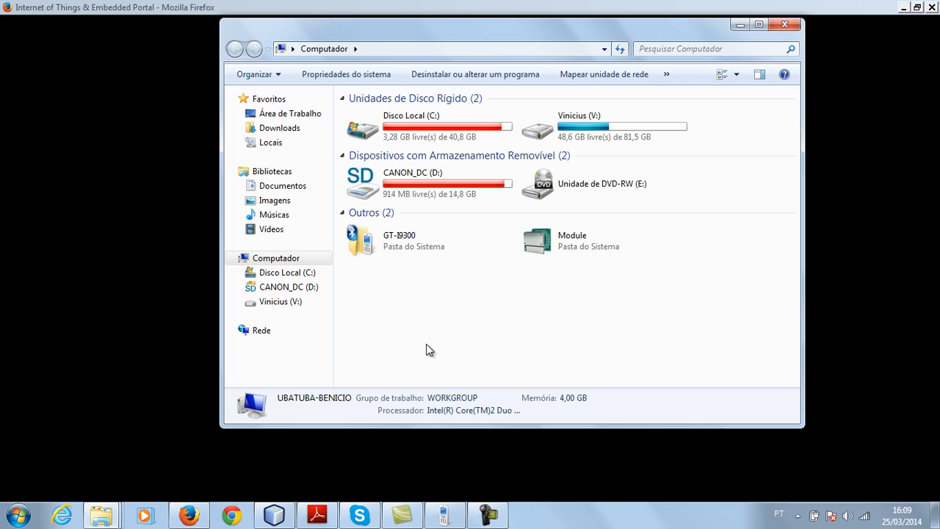
pyautogui.moveTo(448, 344)
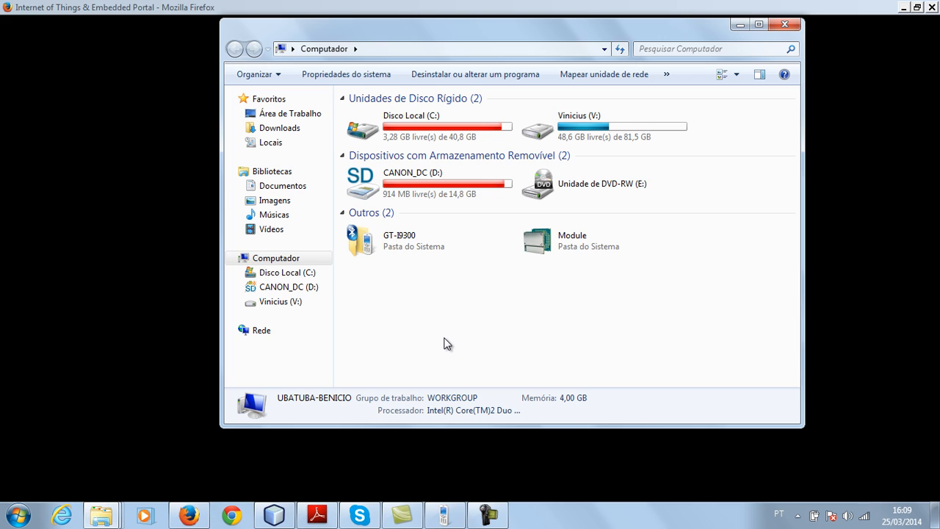
pyautogui.moveTo(412, 361)
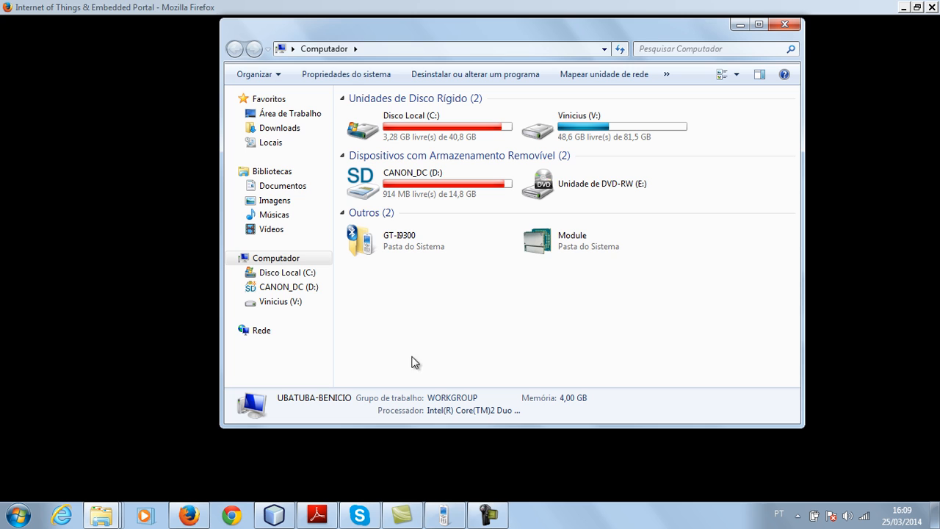
pyautogui.click(17, 513)
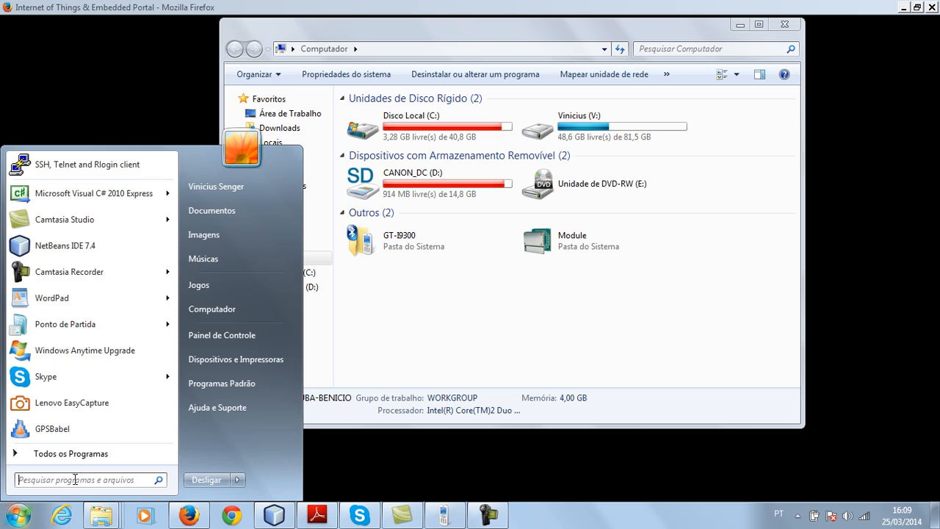
pyautogui.write('cinterion')
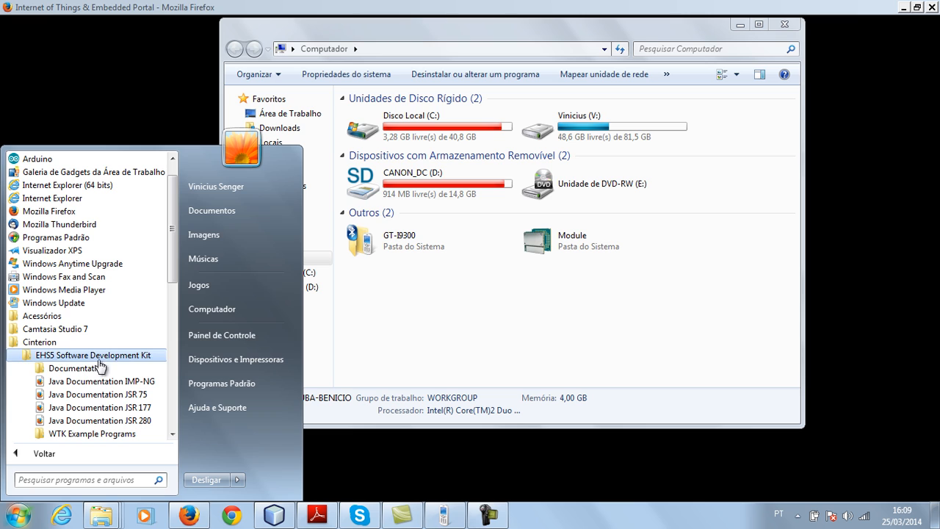
pyautogui.moveTo(80, 419)
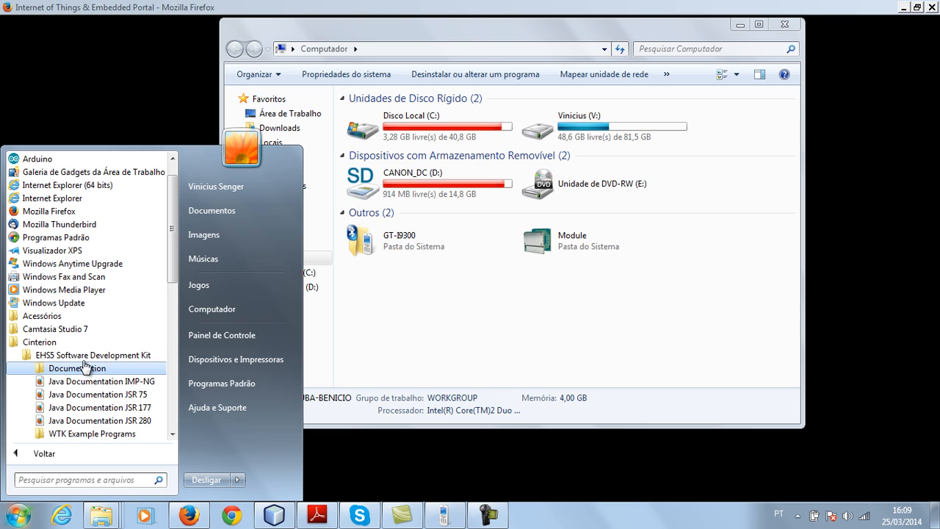
pyautogui.moveTo(112, 433)
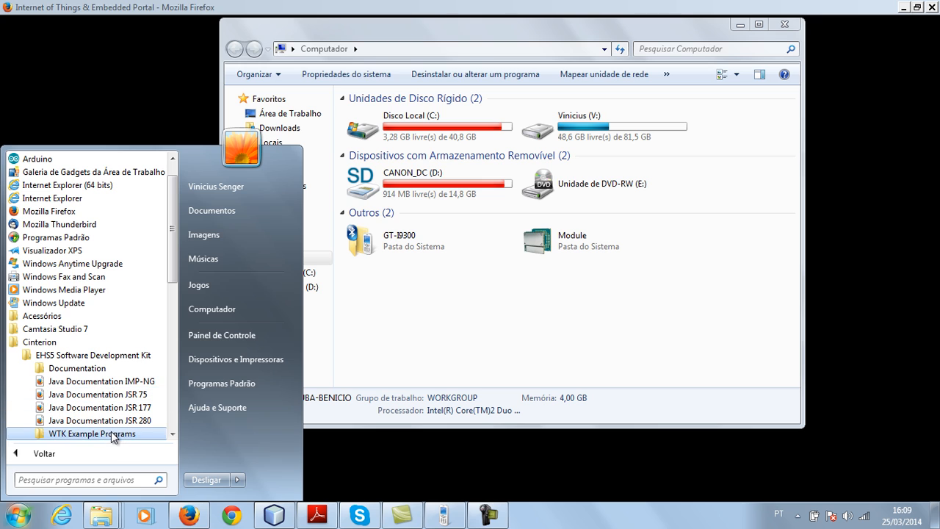
pyautogui.scroll(-3)
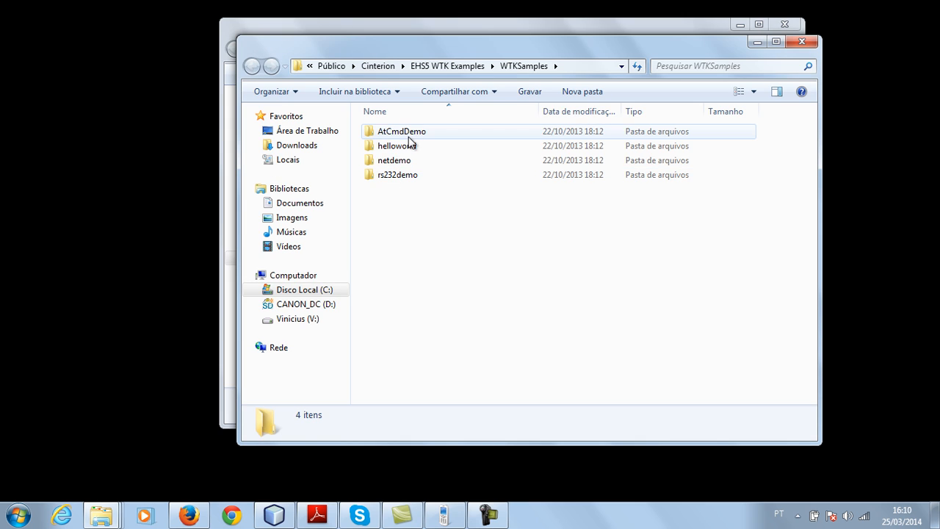
pyautogui.moveTo(417, 138)
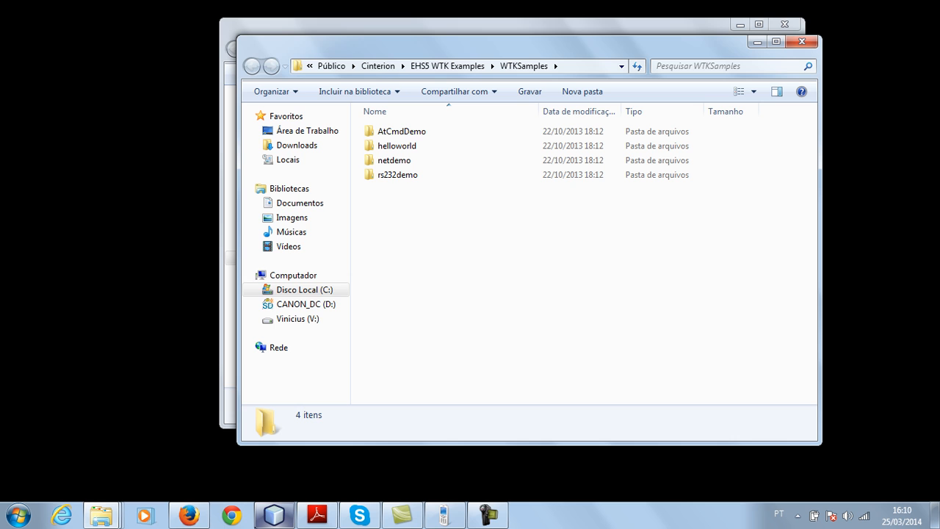
pyautogui.moveTo(335, 461)
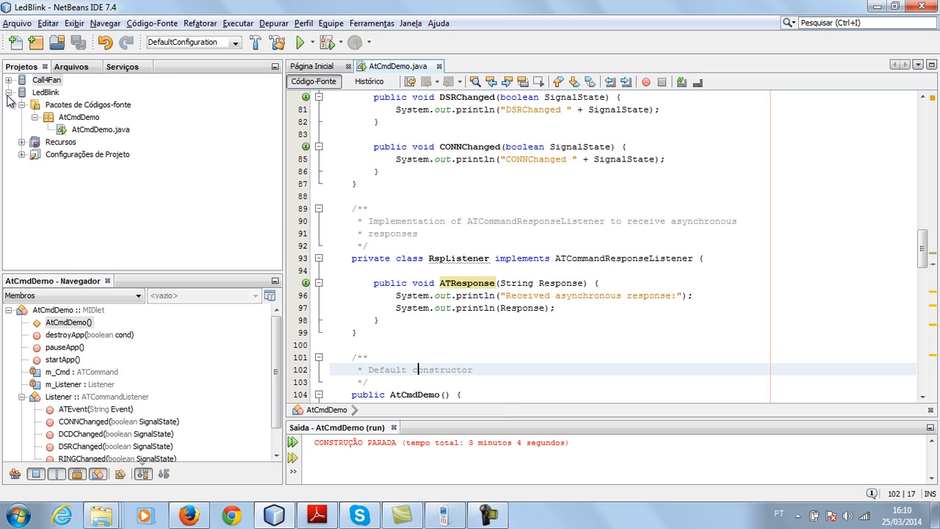
# Show AtCmdDemo.java from the LedBlink project, scrolled up to the class declaration
pyautogui.click(47, 91)
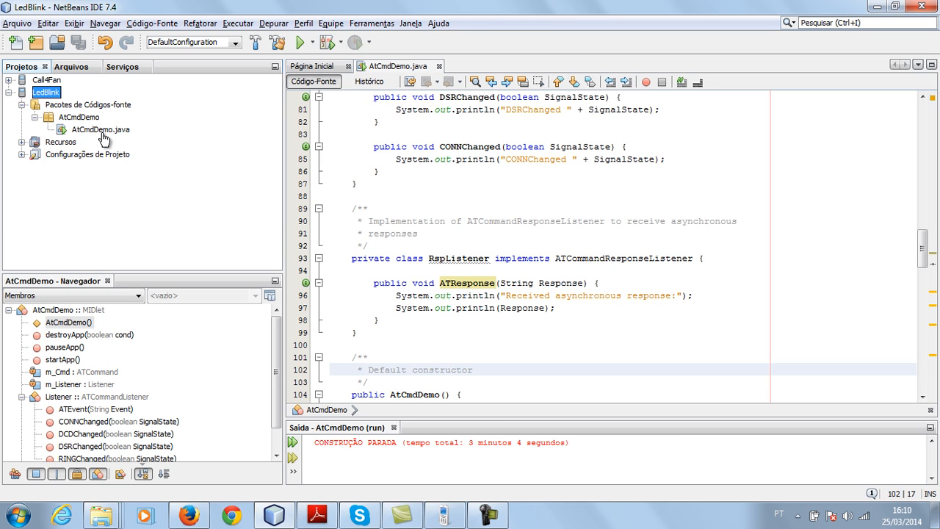
pyautogui.click(100, 129)
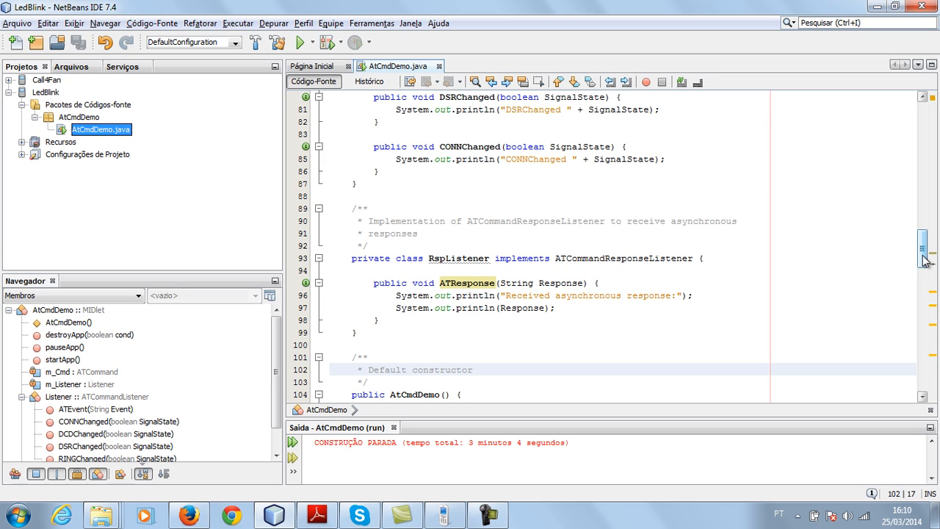
pyautogui.scroll(3)
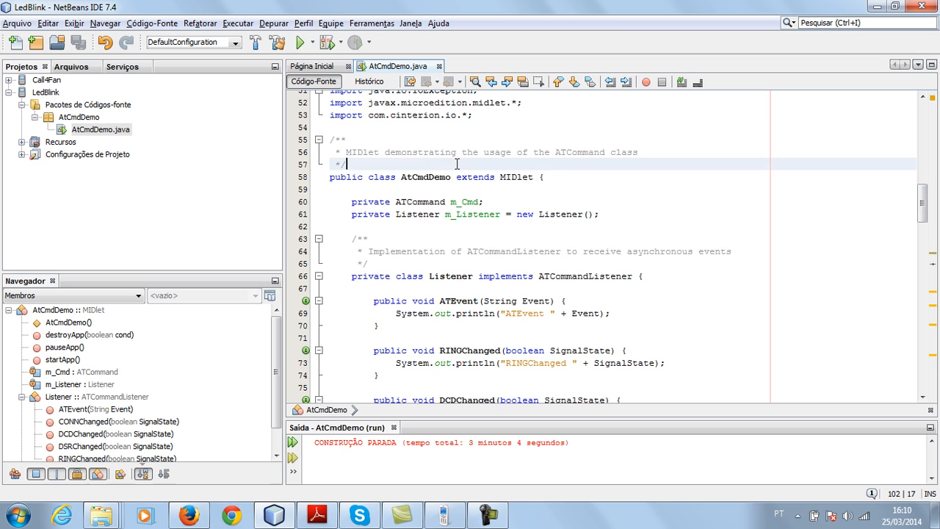
# Point out the MIDlet comment, AtCmdDemo extending MIDlet, and the m_Cmd ATCommand and m_Listener fields
pyautogui.click(463, 189)
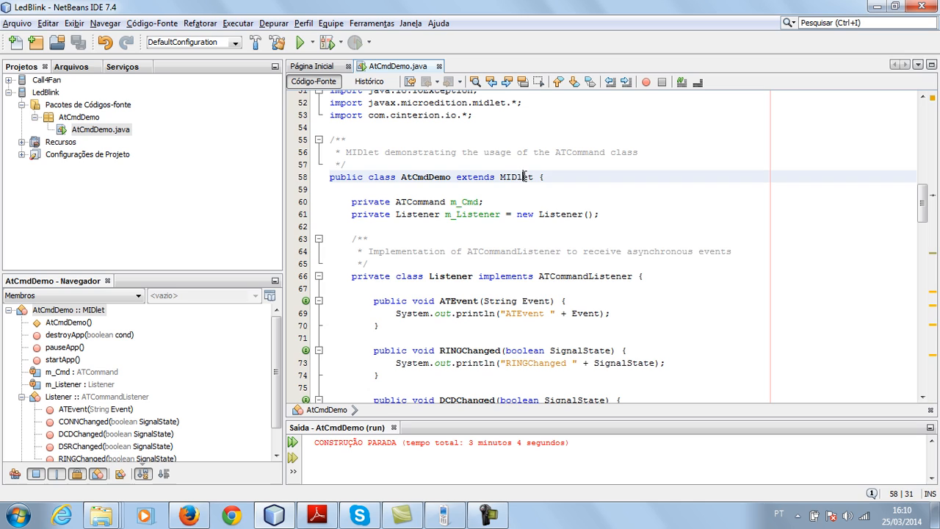
pyautogui.click(462, 201)
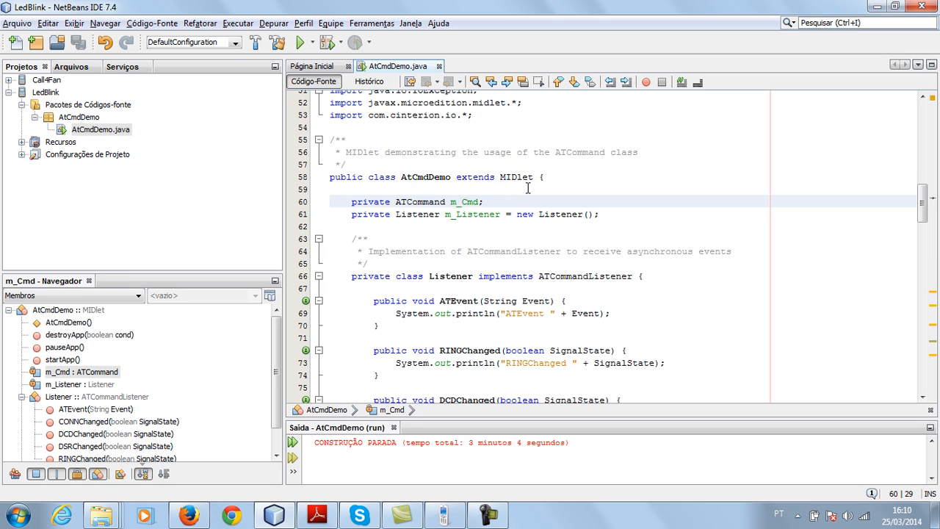
pyautogui.click(521, 190)
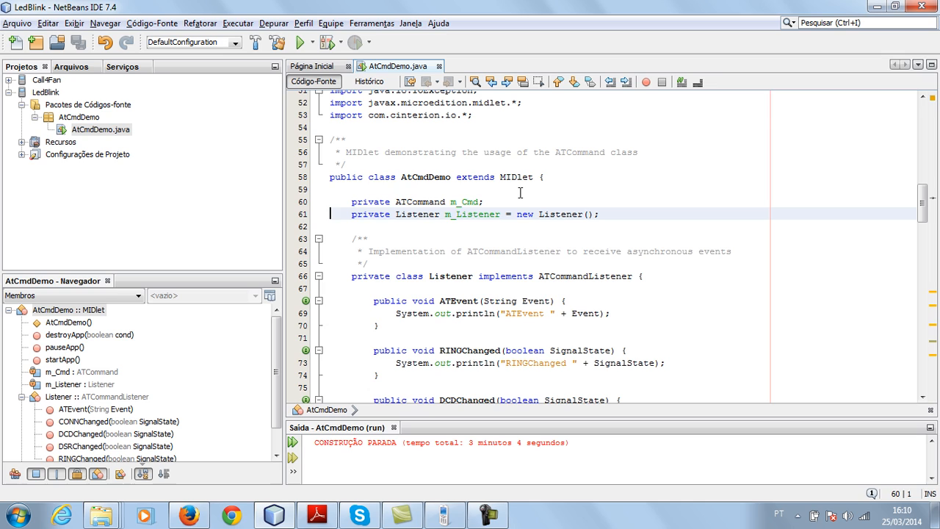
pyautogui.click(77, 372)
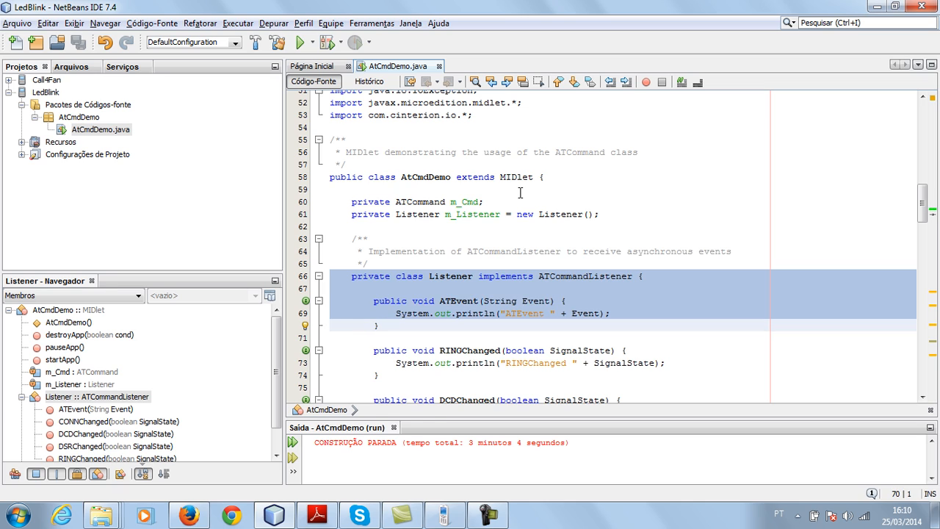
# Highlight the AtCmdDemo constructor's first statement and the line registering the listener
pyautogui.click(477, 350)
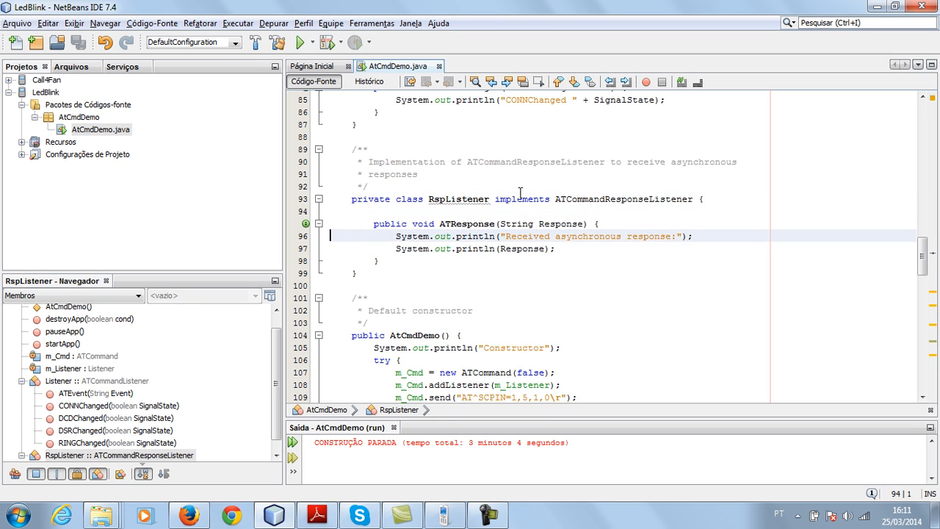
pyautogui.click(355, 273)
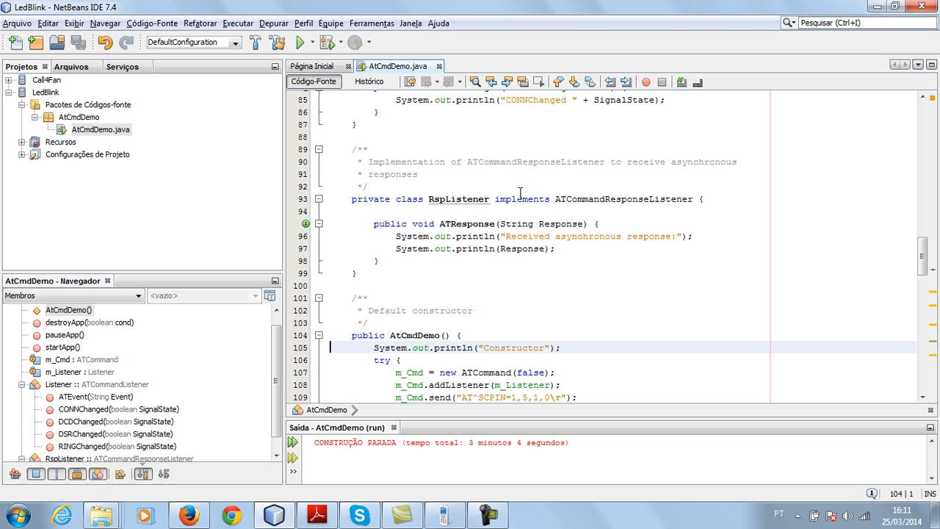
pyautogui.scroll(-3)
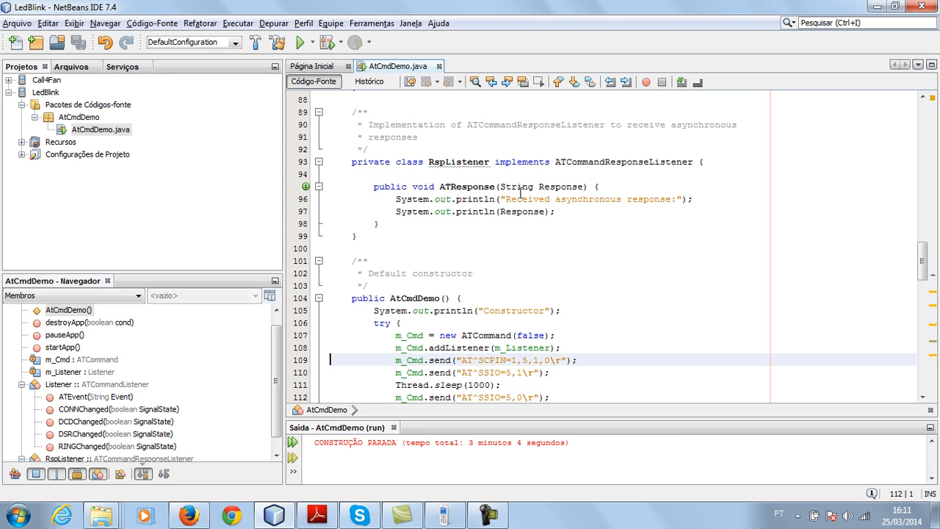
pyautogui.click(448, 334)
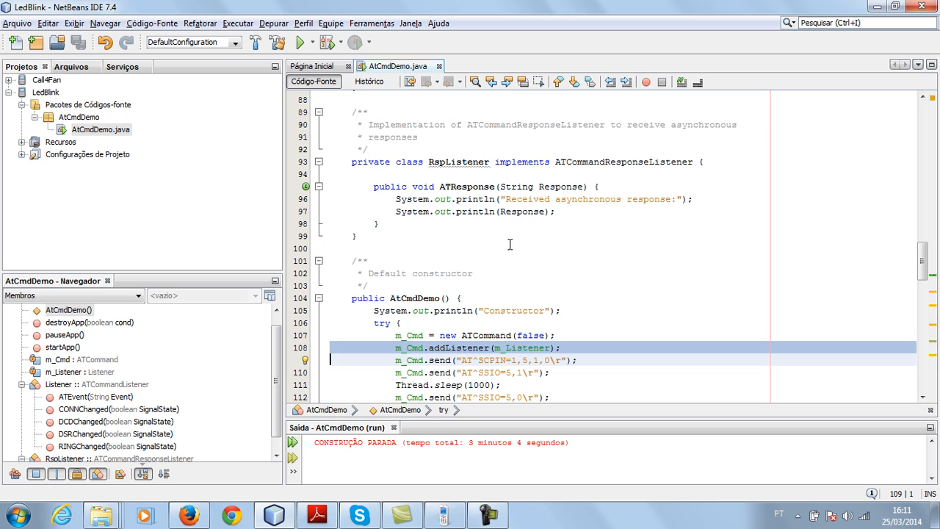
pyautogui.moveTo(479, 351)
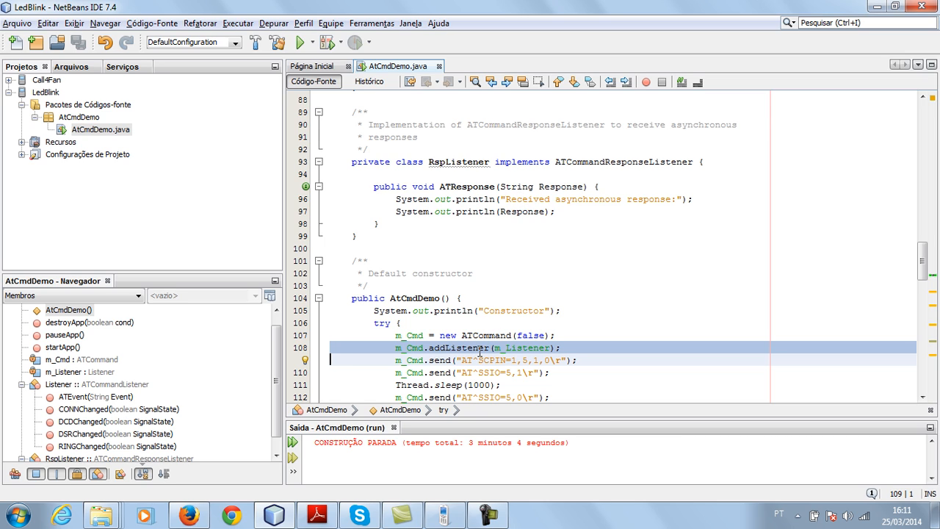
pyautogui.click(505, 360)
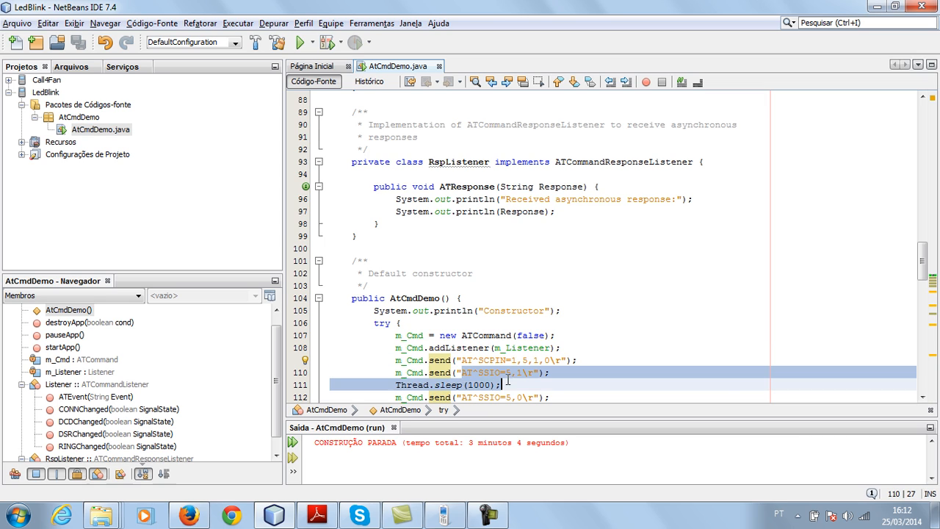
# Mark the AT^SSIO=5,1 command line, then scroll down to the Listener class's RINGChanged handler
pyautogui.click(520, 373)
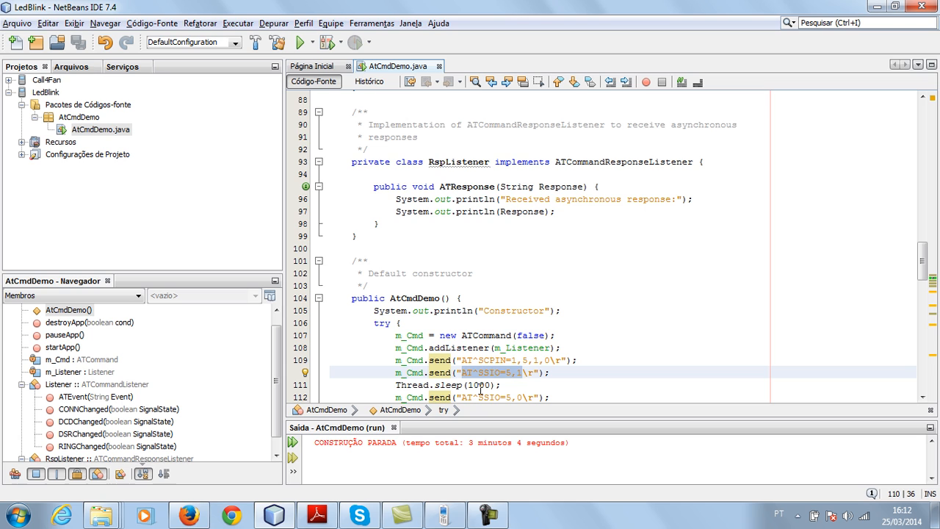
pyautogui.scroll(-3)
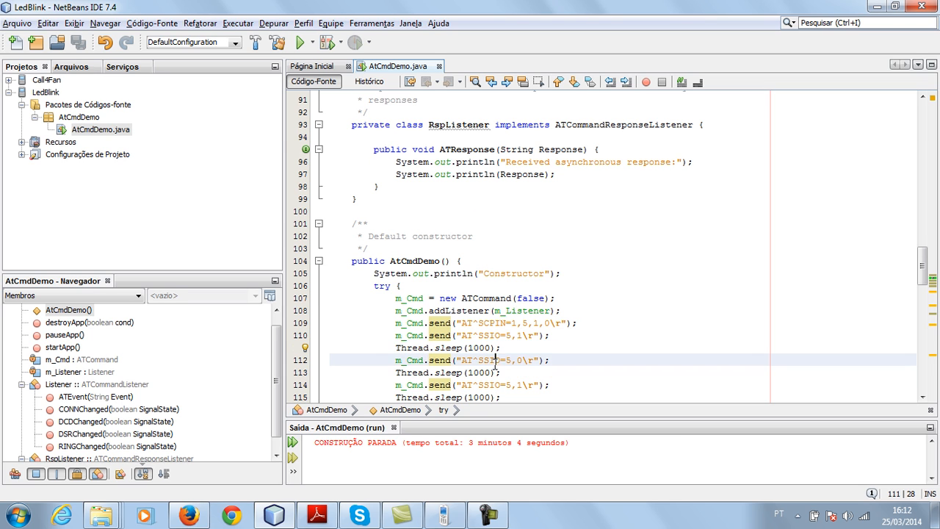
pyautogui.scroll(-3)
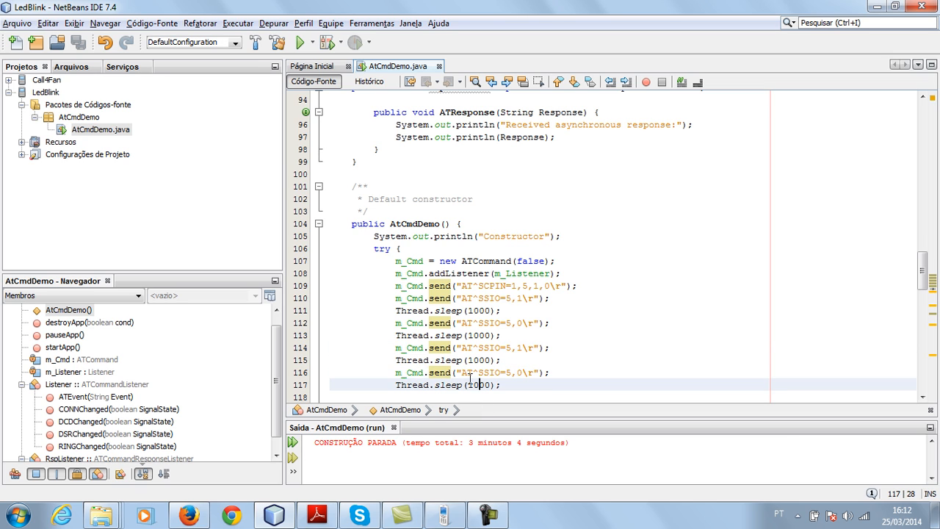
pyautogui.scroll(-3)
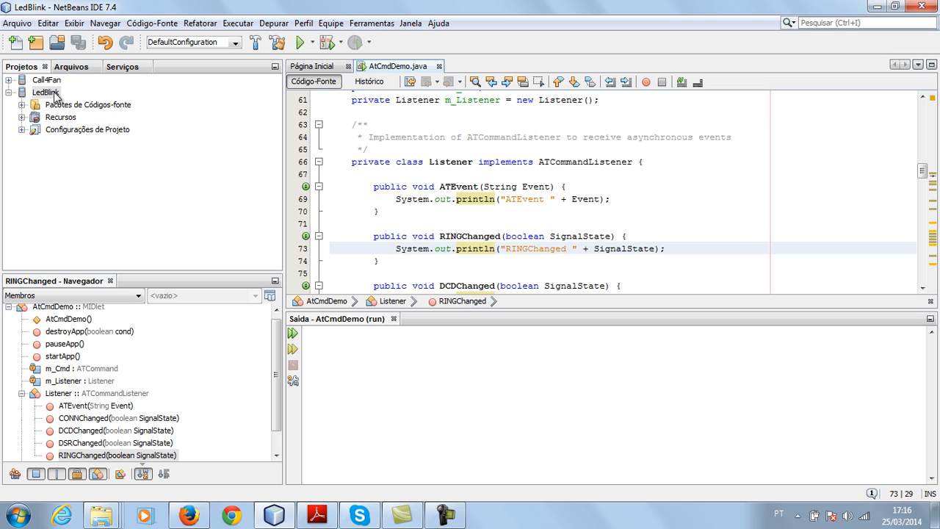
# Run the LedBlink project via Executar so the AtCmdDemo suite installs on the board
pyautogui.rightClick(45, 92)
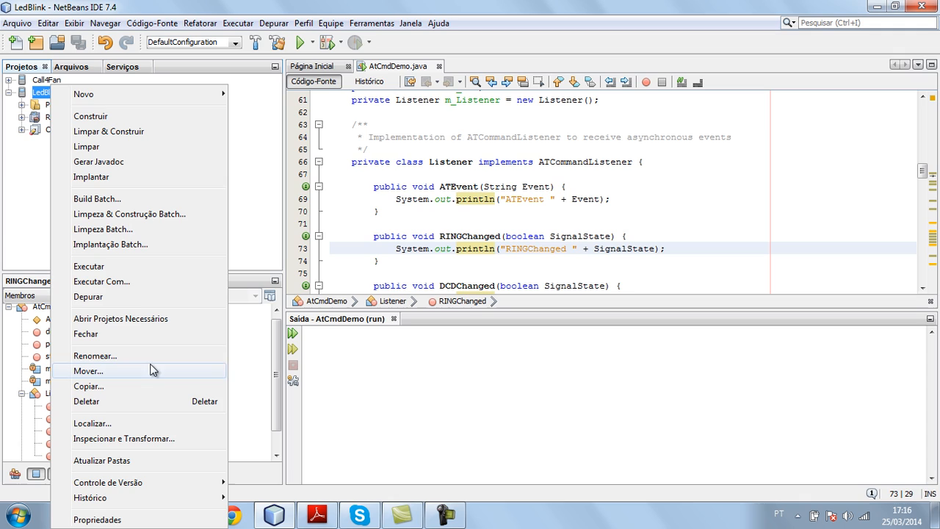
pyautogui.moveTo(130, 266)
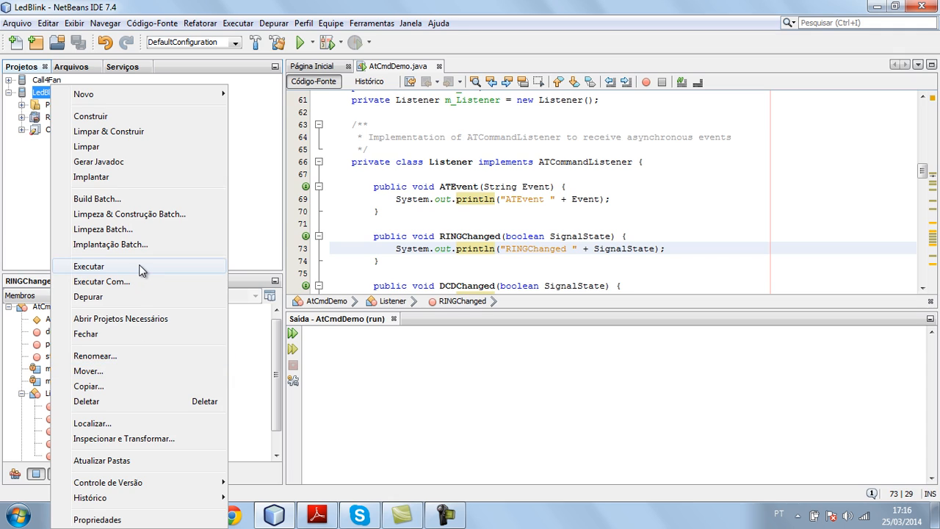
pyautogui.click(88, 266)
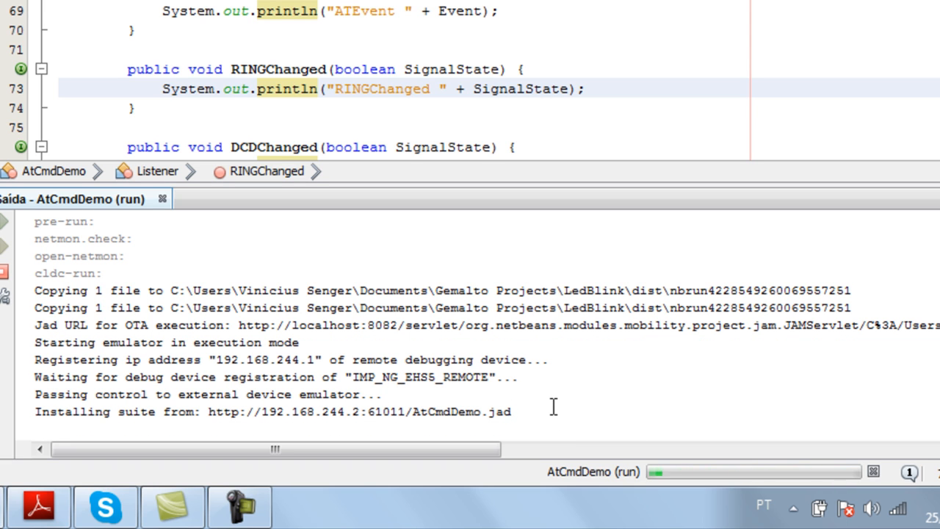
# Select the ati echo and Cinterion EHS6 REVISION 02.000 response lines in the Saída output
pyautogui.scroll(-3)
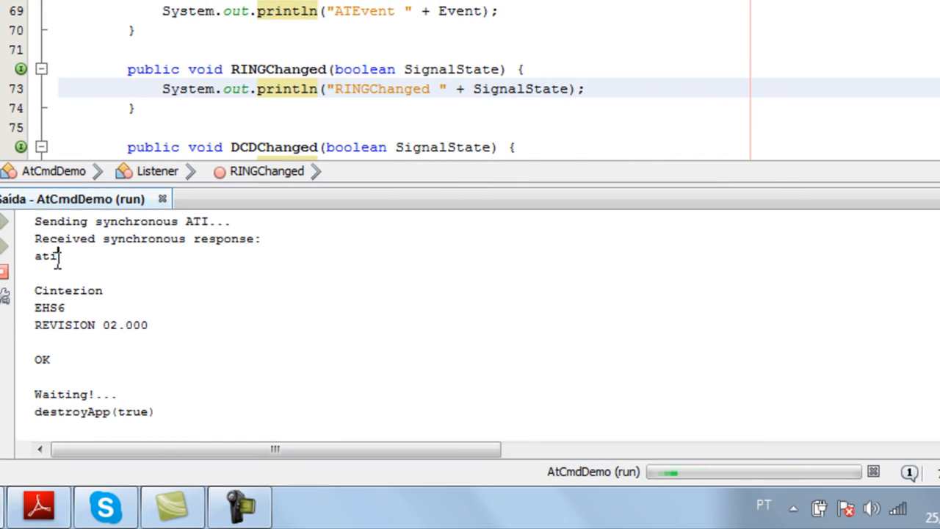
pyautogui.doubleClick(45, 255)
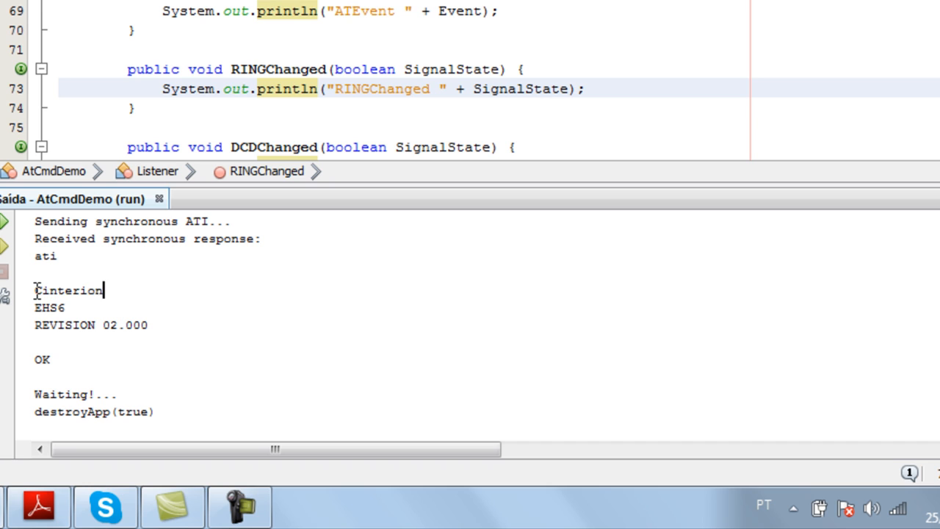
pyautogui.moveTo(66, 308)
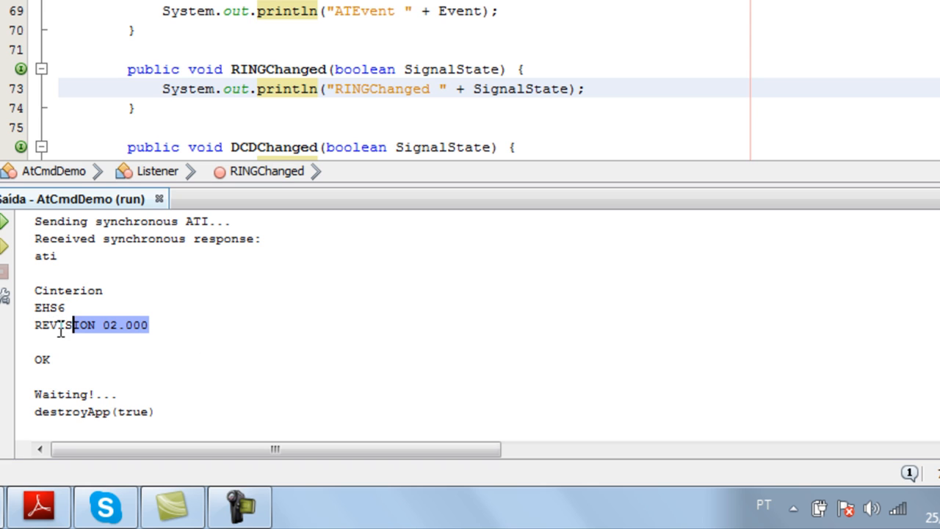
pyautogui.scroll(-3)
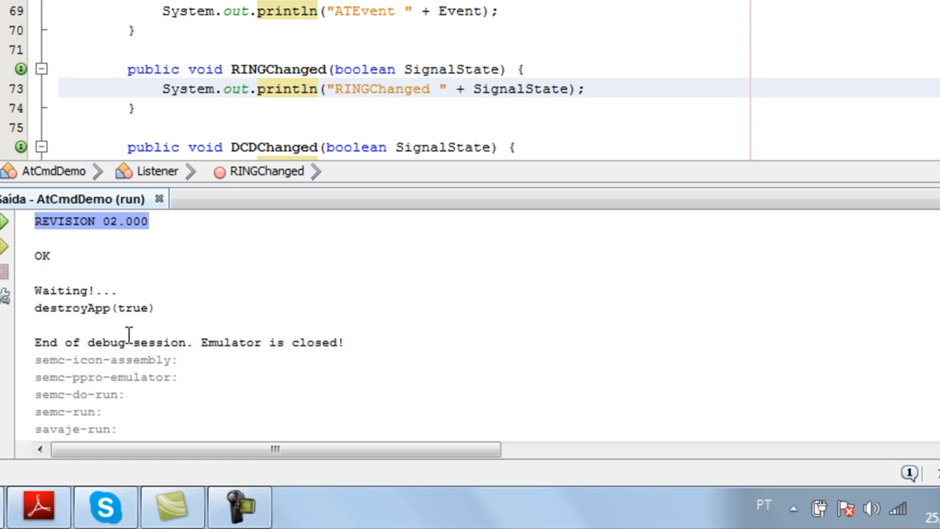
pyautogui.click(127, 342)
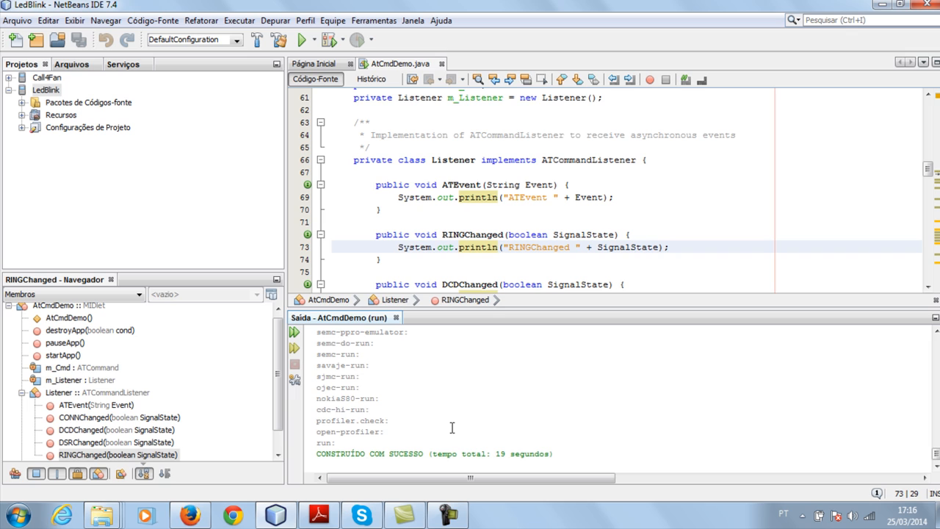
pyautogui.moveTo(454, 236)
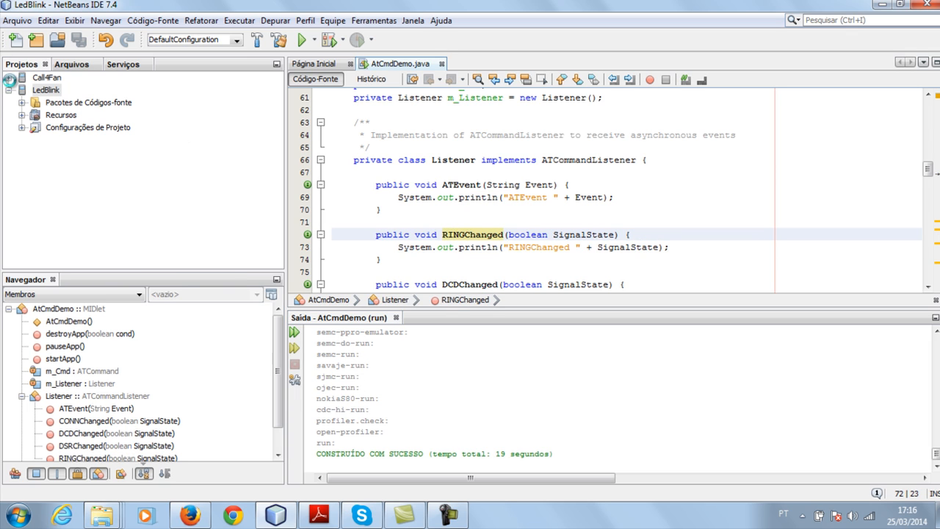
# Show Call4Fan.java from the Call4Fan project and point at RINGChanged's 15000 ms throttle check
pyautogui.click(11, 77)
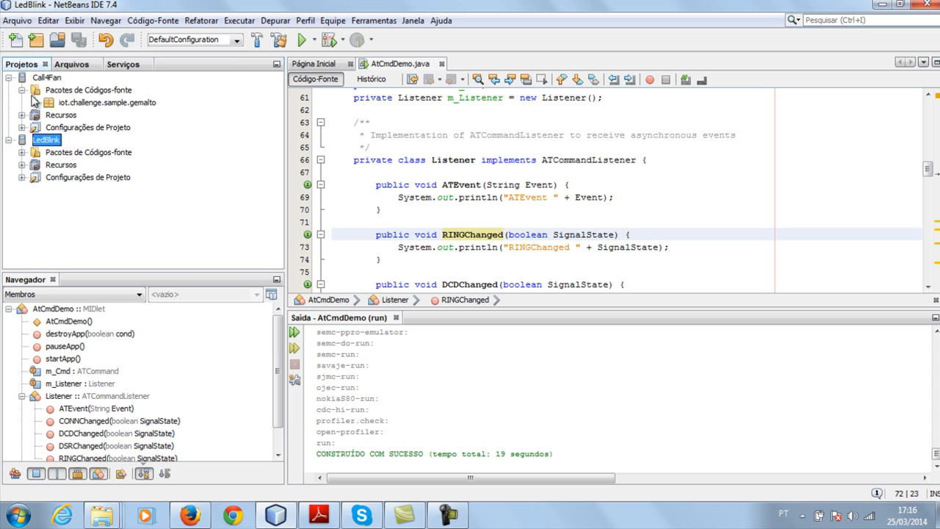
pyautogui.click(32, 102)
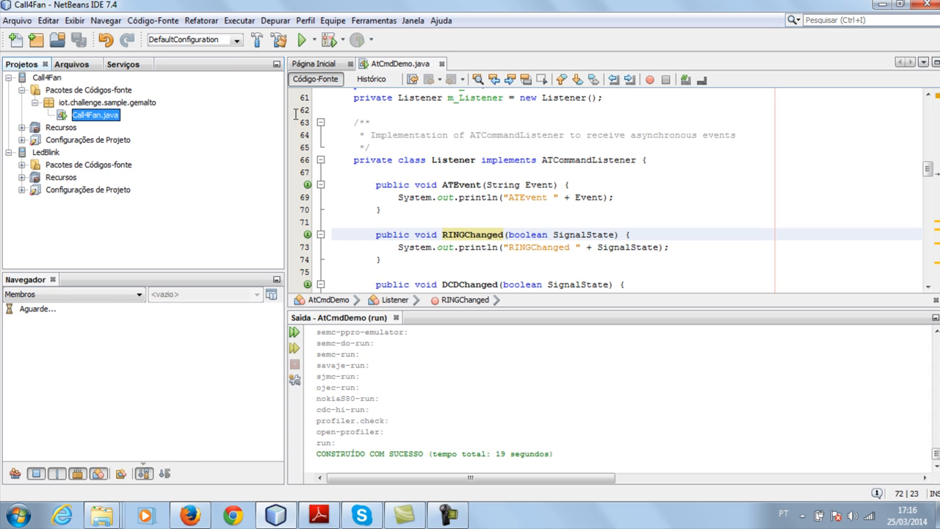
pyautogui.moveTo(422, 157)
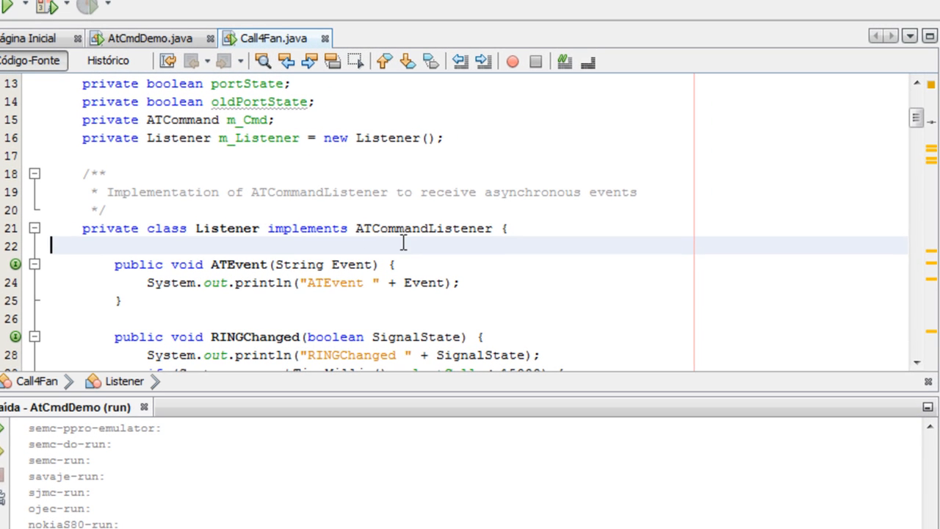
pyautogui.scroll(-3)
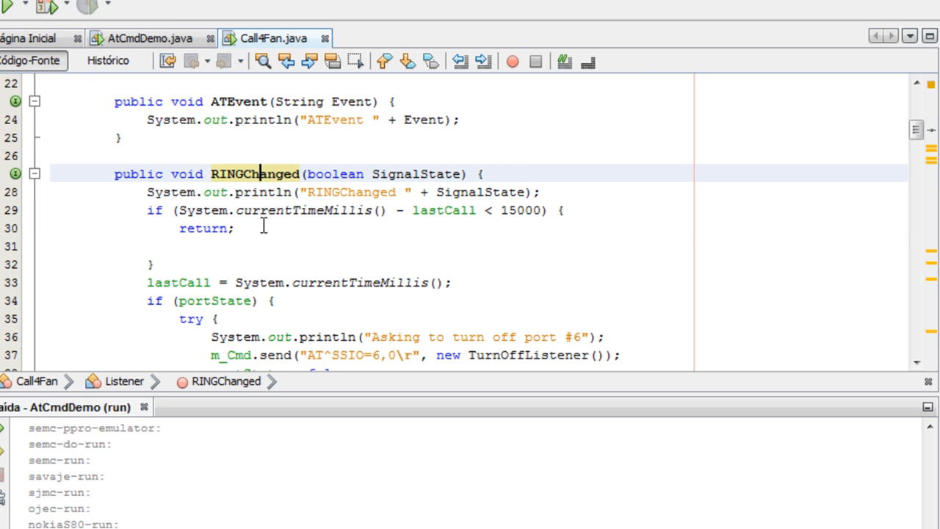
pyautogui.click(228, 247)
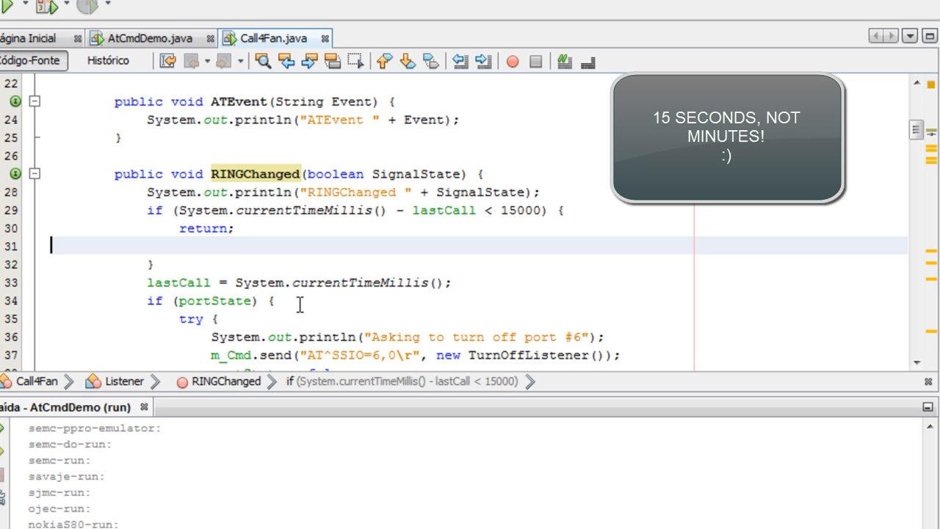
# Scroll through RINGChanged's AT^SSIO port 6 turn-off and AT^SSIO=6,1 turn-on blocks to the remaining handlers
pyautogui.scroll(-3)
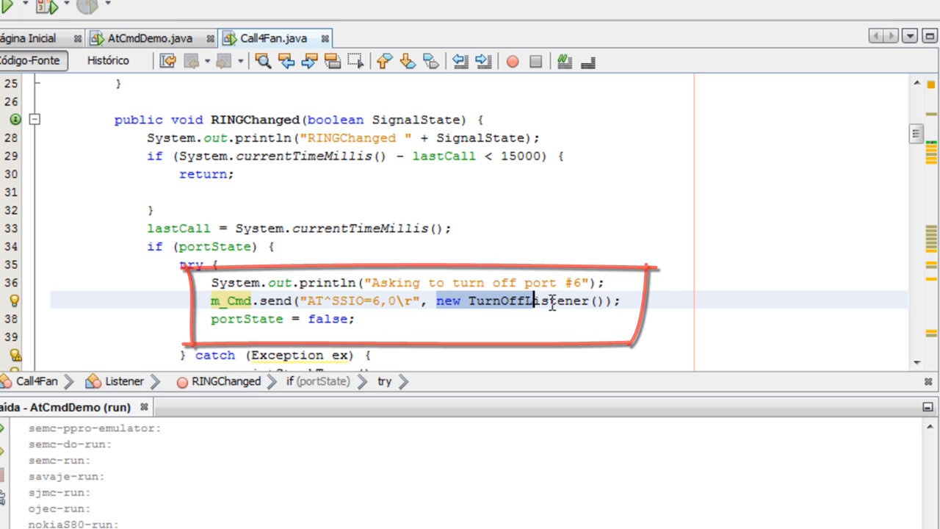
pyautogui.scroll(-3)
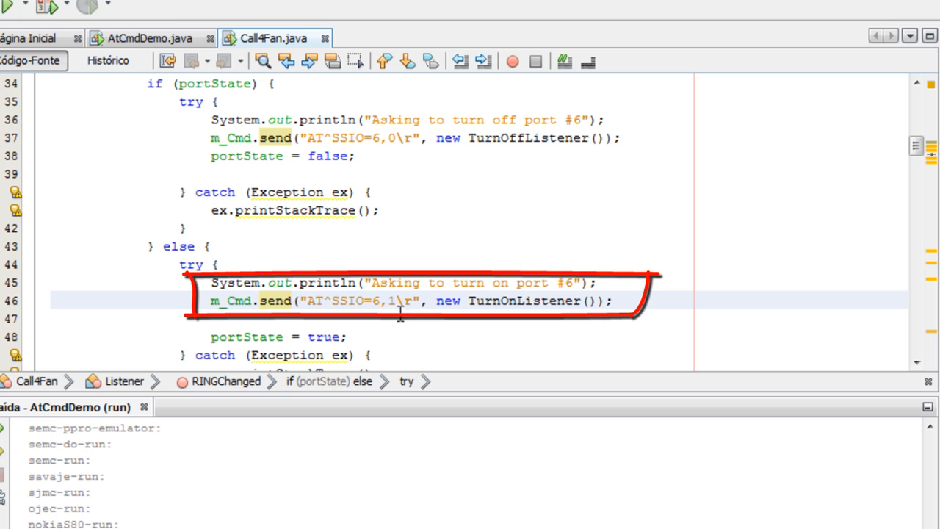
pyautogui.moveTo(181, 264)
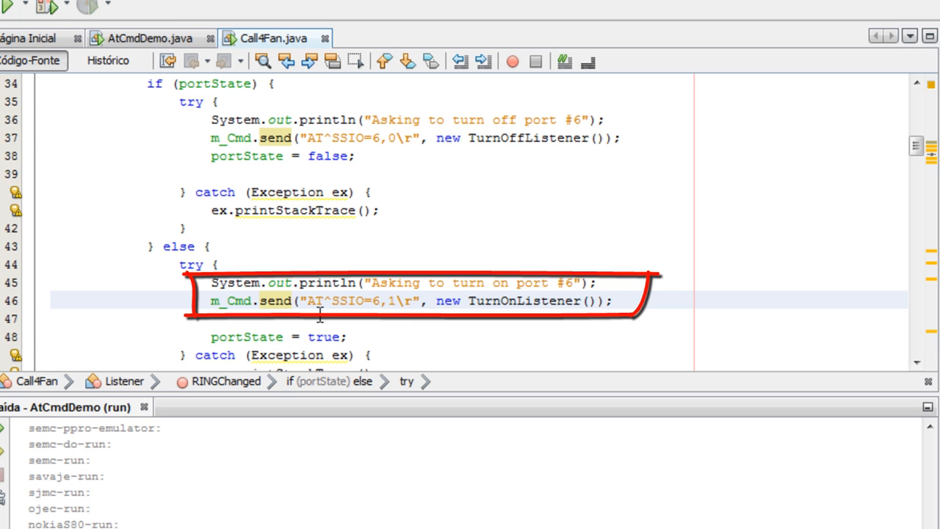
pyautogui.scroll(3)
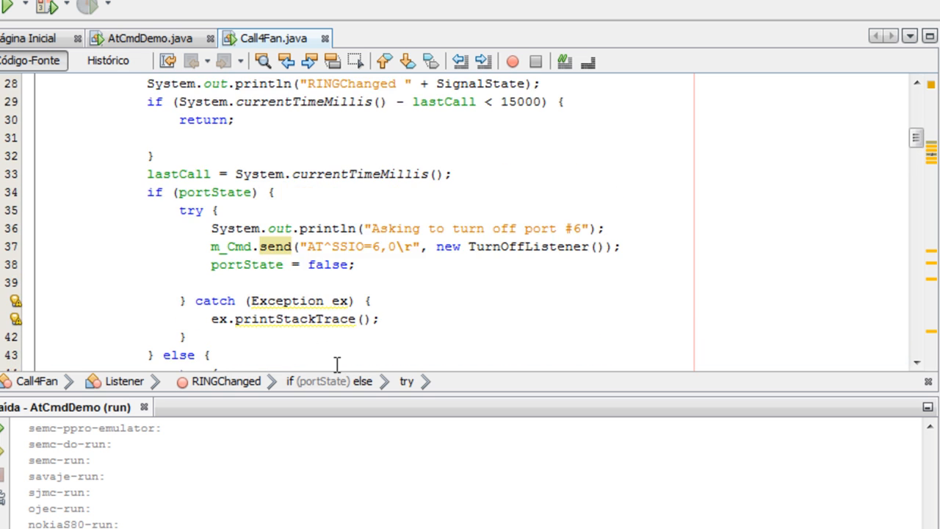
pyautogui.scroll(3)
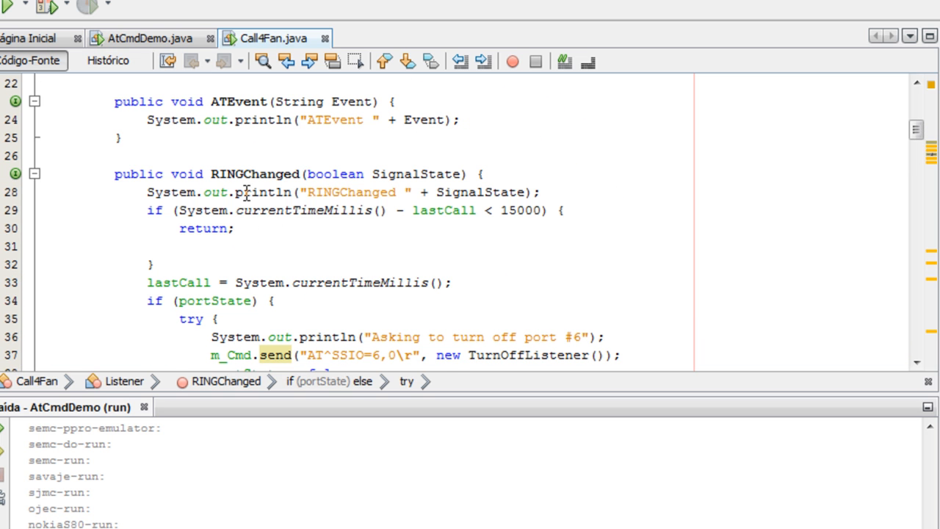
pyautogui.scroll(-3)
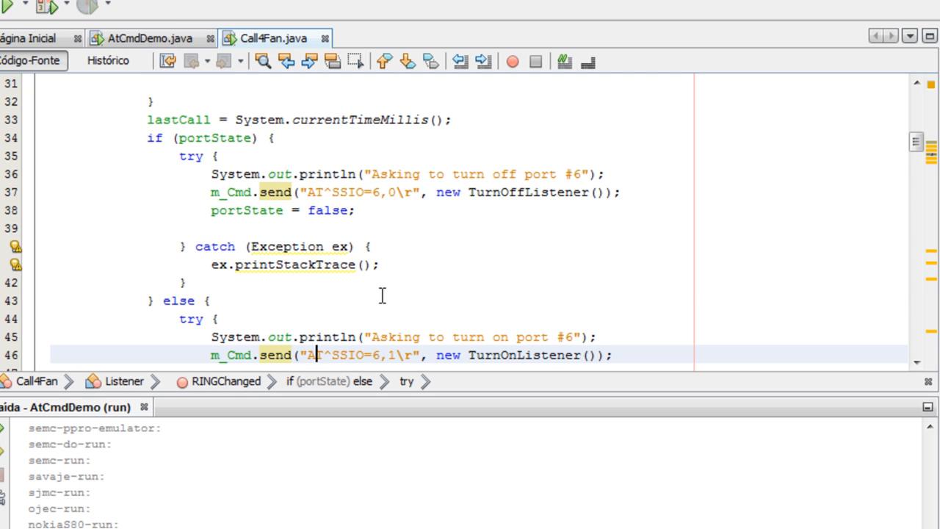
pyautogui.scroll(-3)
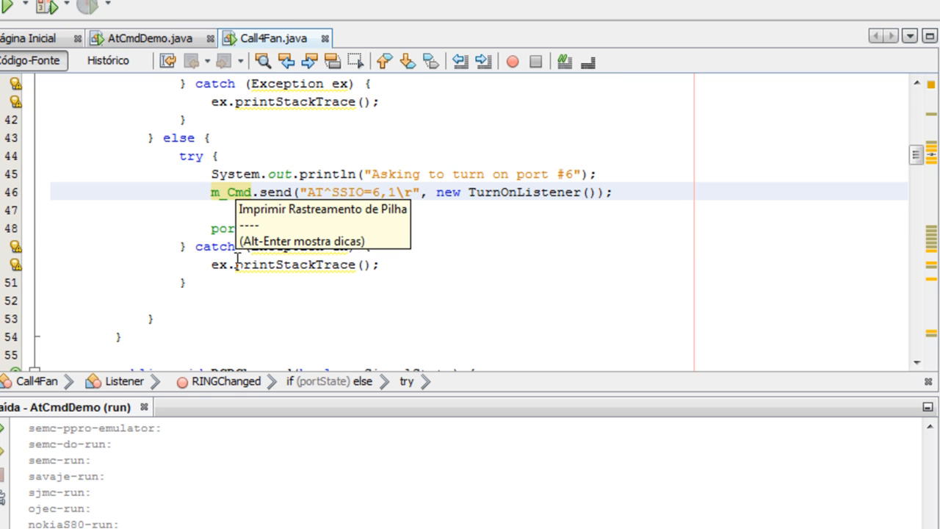
pyautogui.scroll(-3)
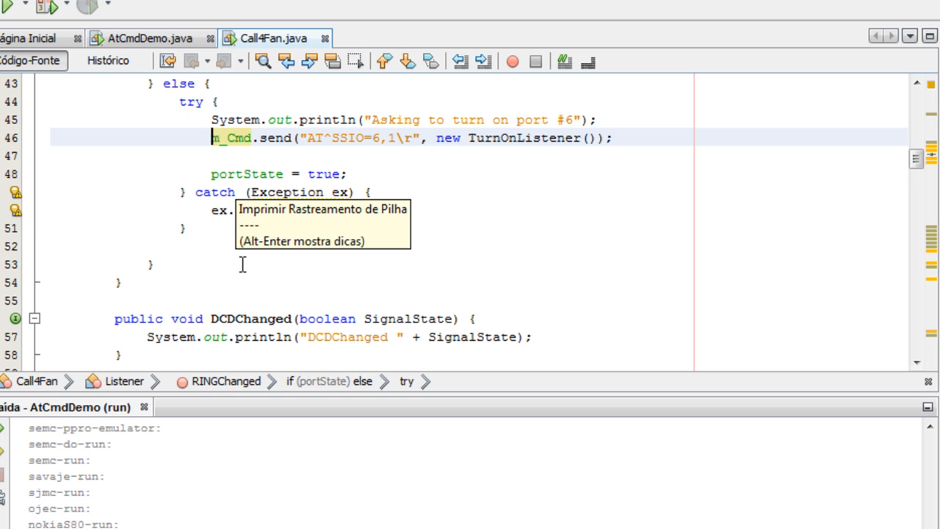
pyautogui.scroll(-3)
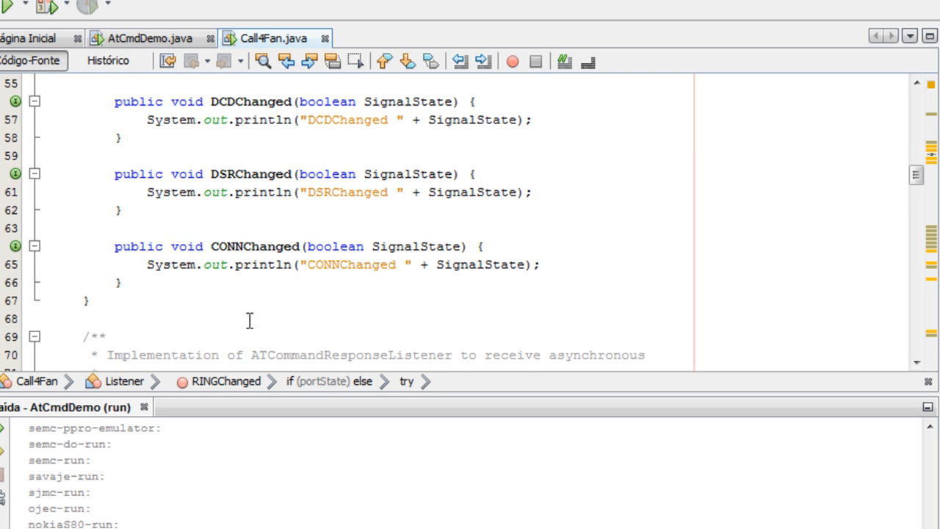
# Scroll down to the Call4Fan() constructor's listener registration and timed m_Cmd.send AT^SSIO sequence
pyautogui.scroll(-3)
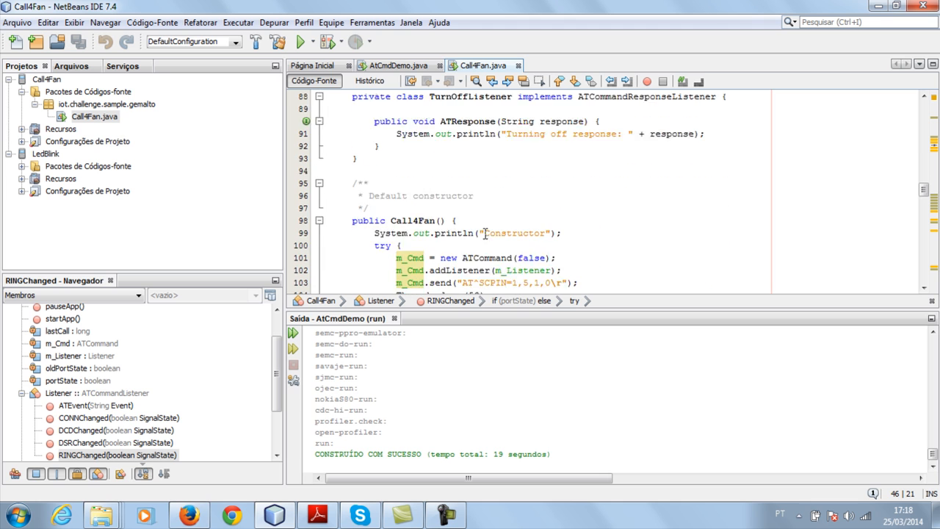
pyautogui.scroll(-3)
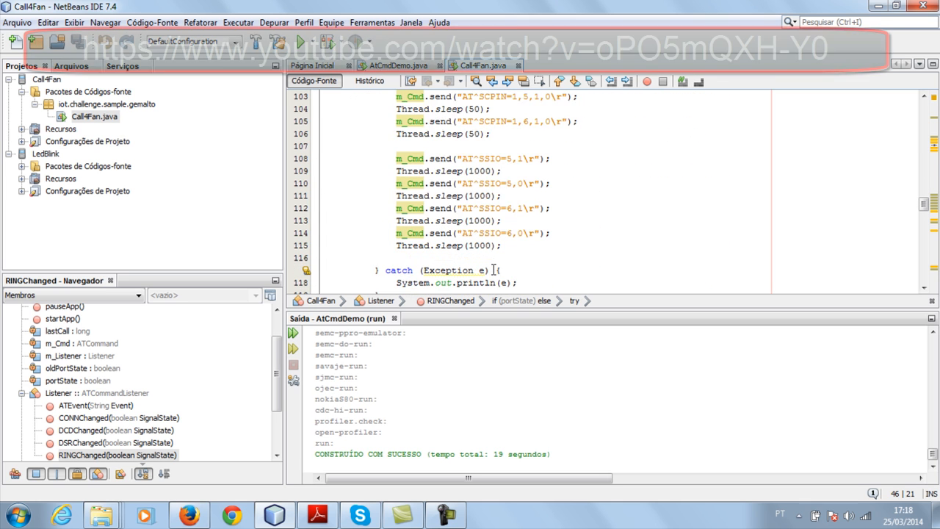